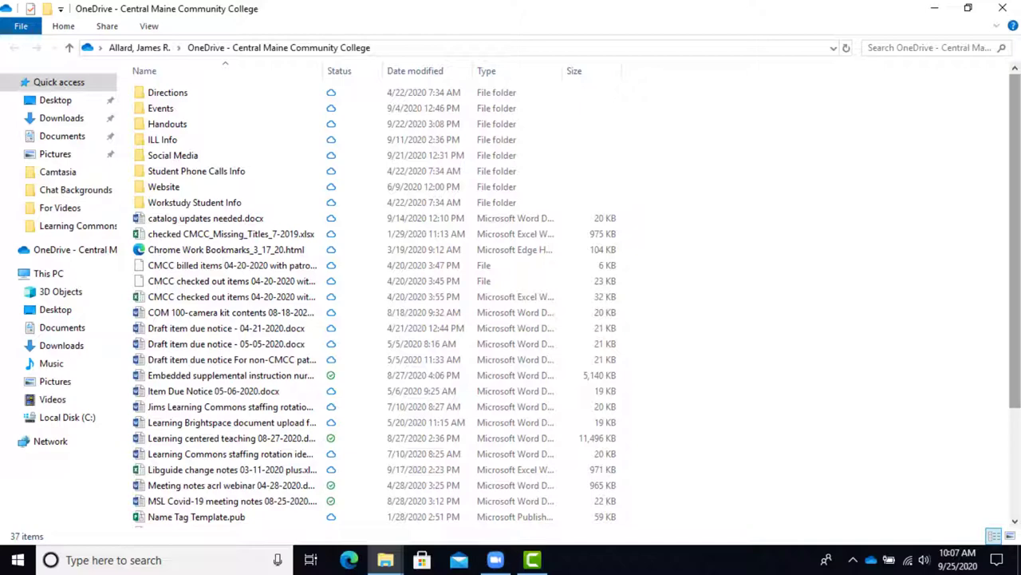
# - Switch from Outlook Today to Skype via the taskbar to show its signed-in welcome screen
pyautogui.click(568, 559)
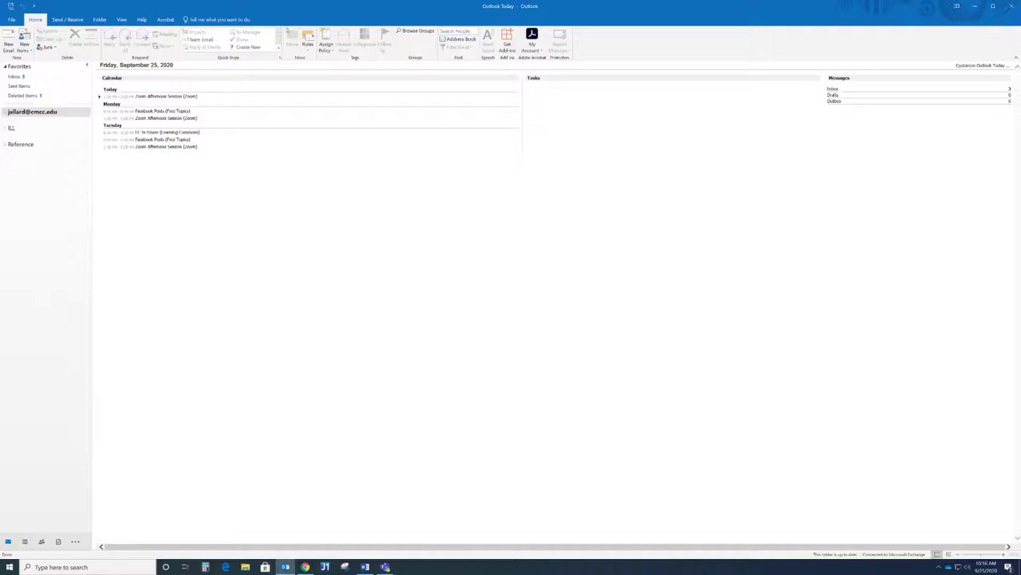
pyautogui.click(605, 559)
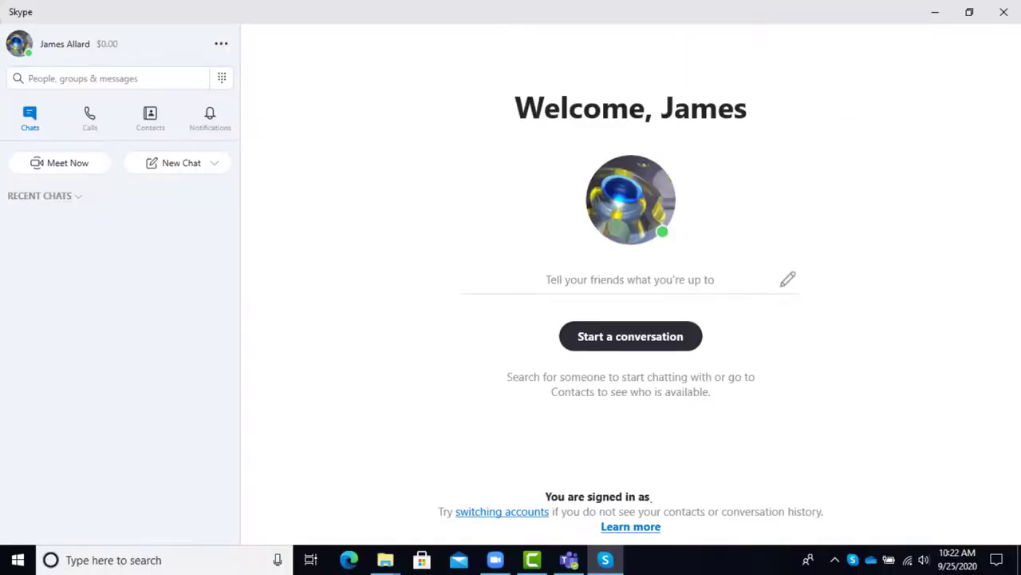